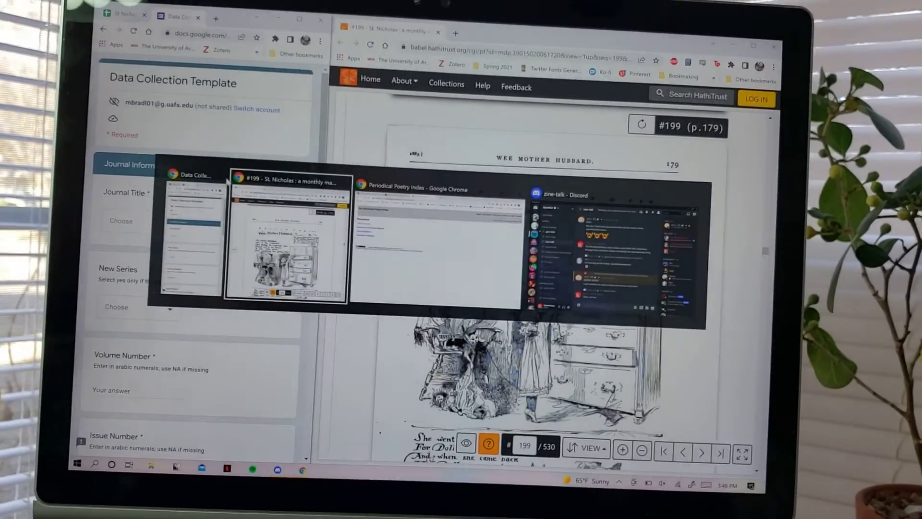
- Switch to the Chrome window showing the Periodical Poetry Index home page
left_click(437, 241)
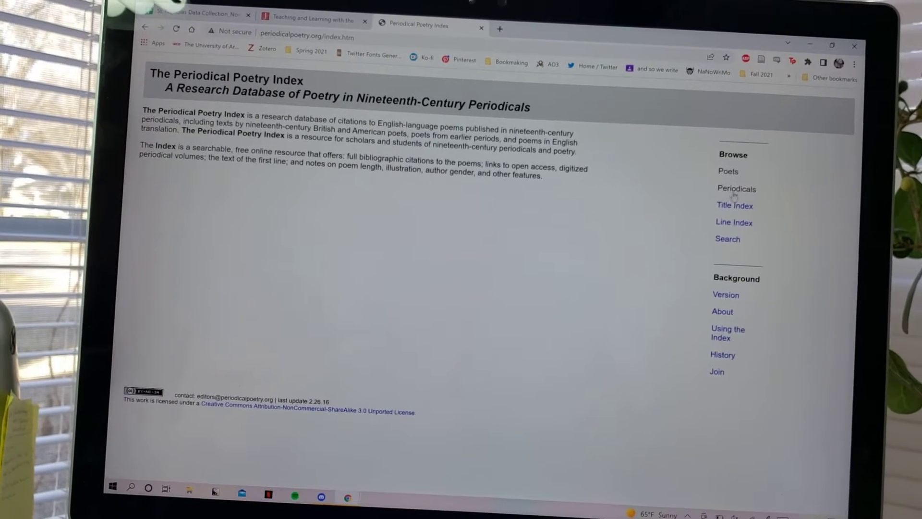
- View the periodicals list (Blackwood's, Cornhill, Macmillan's), then switch to the form and scan windows
left_click(737, 188)
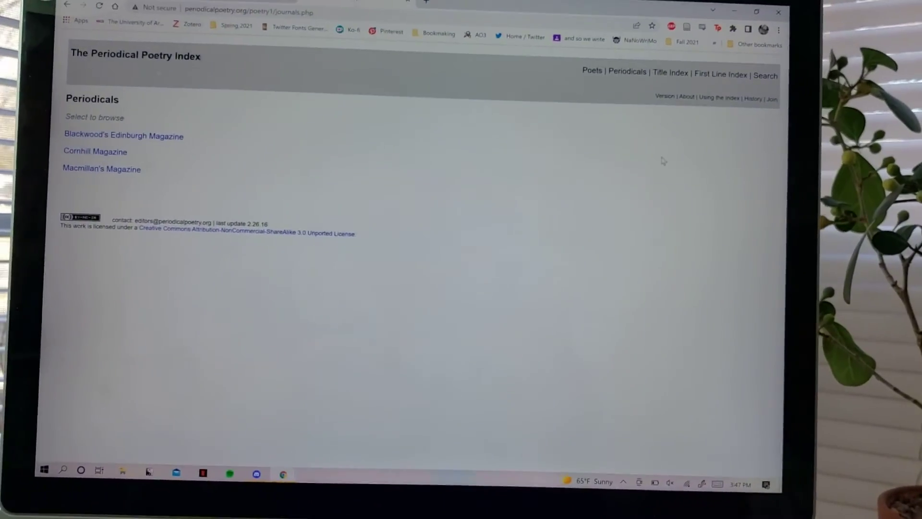
key("alt+tab")
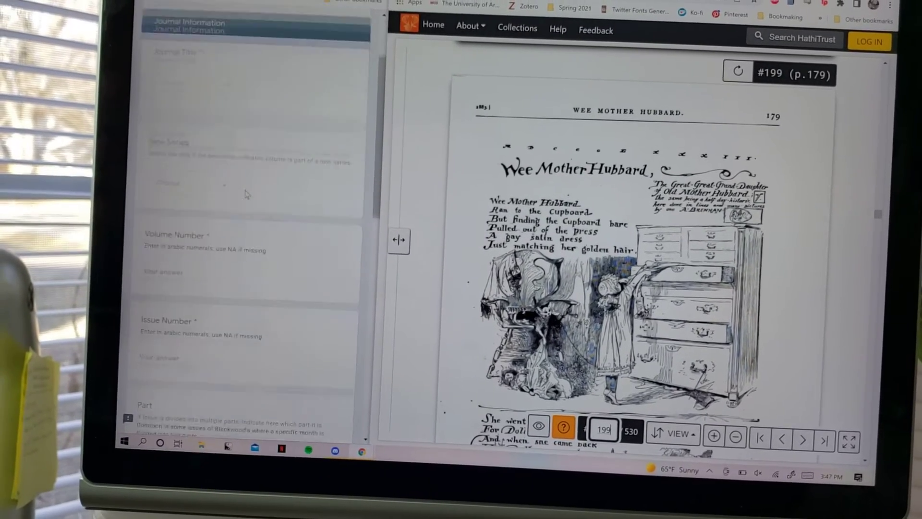
- Scroll the Data Collection Template to the Journal Information questions beside the Wee Mother Hubbard scan
scroll("down", 3)
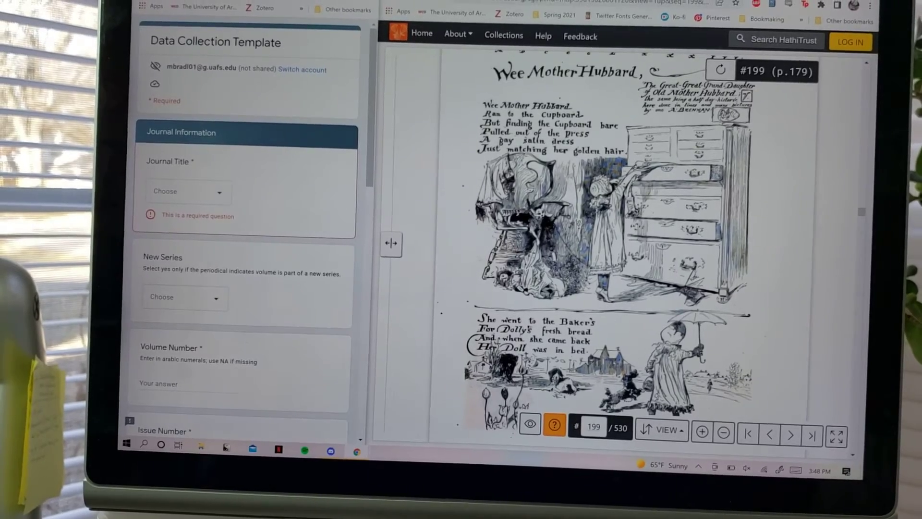
- Page the St. Nicholas scan forward past Wee Mother Hubbard to scans 200 and 201
scroll("down", 3)
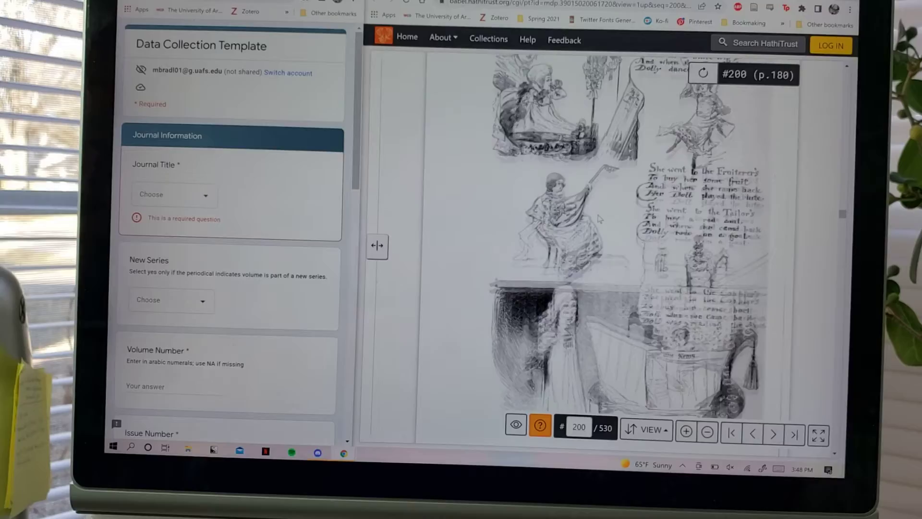
left_click(774, 434)
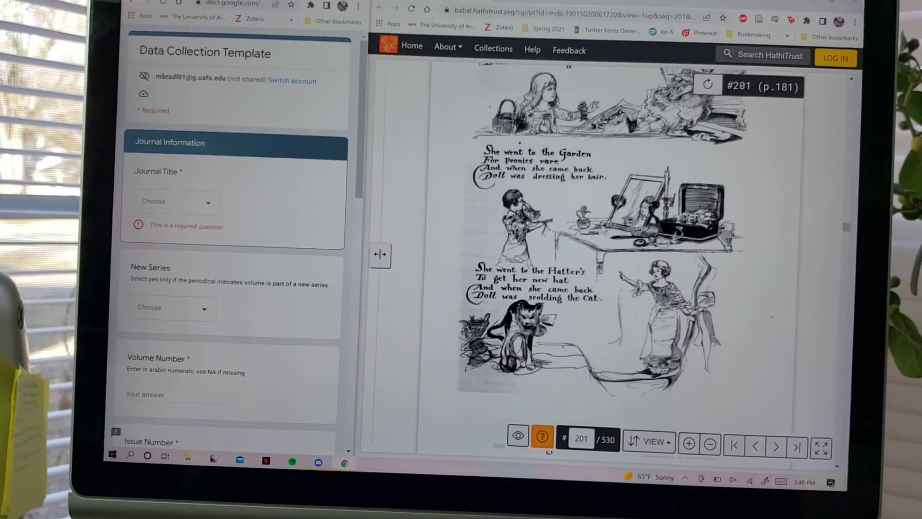
left_click(774, 451)
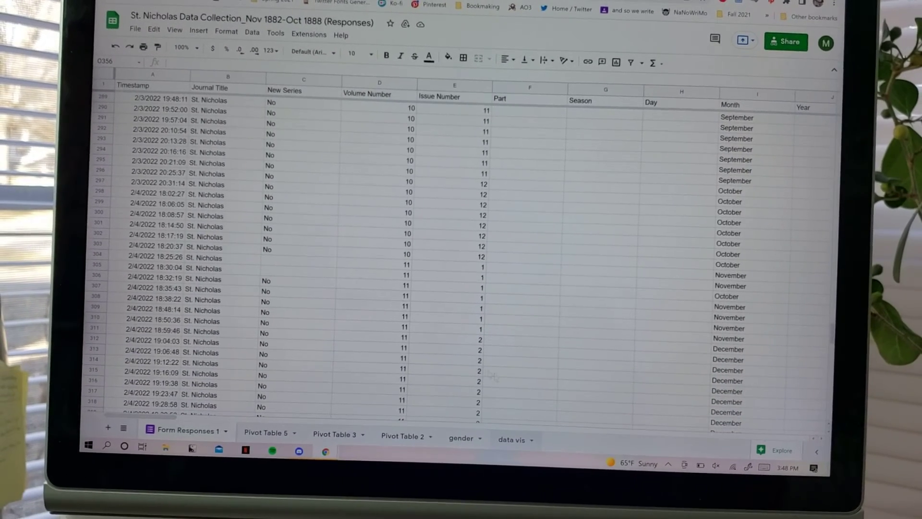
- Review the newest St. Nicholas response rows across to the illustration and Primary Signature columns
scroll("down", 3)
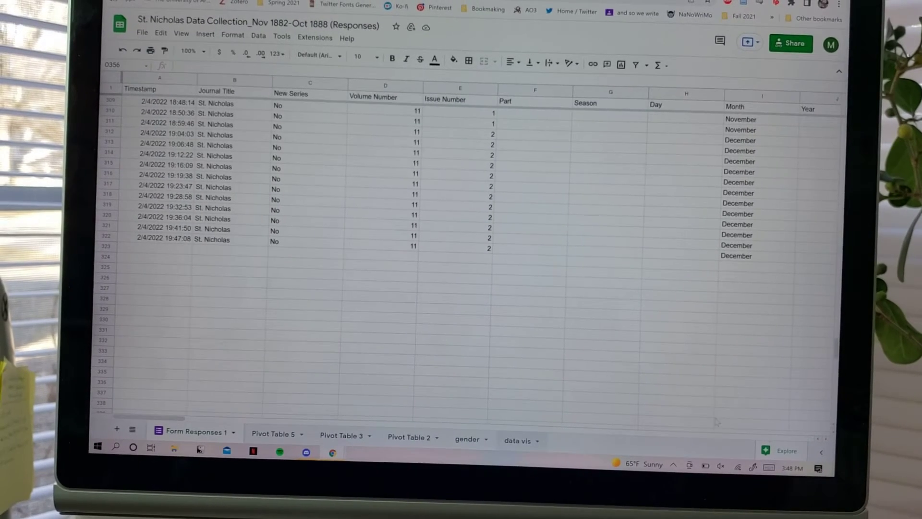
scroll("right", 3)
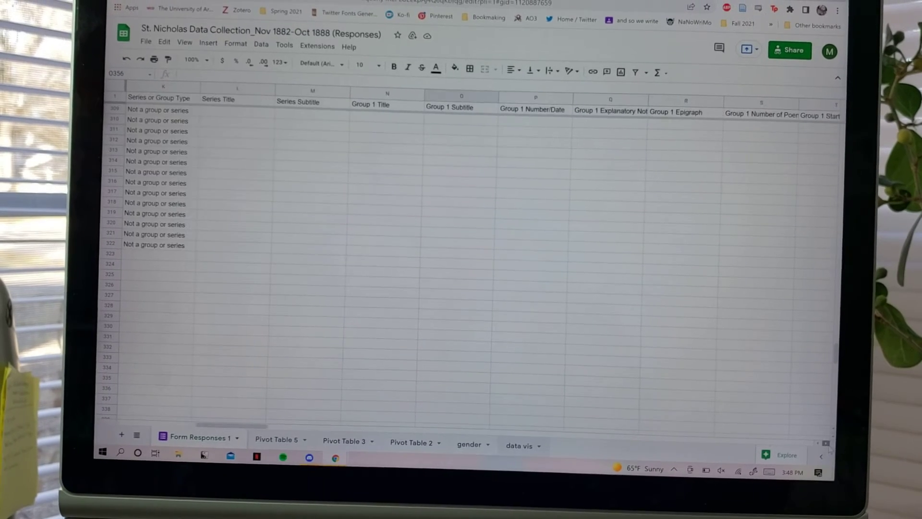
scroll("right", 3)
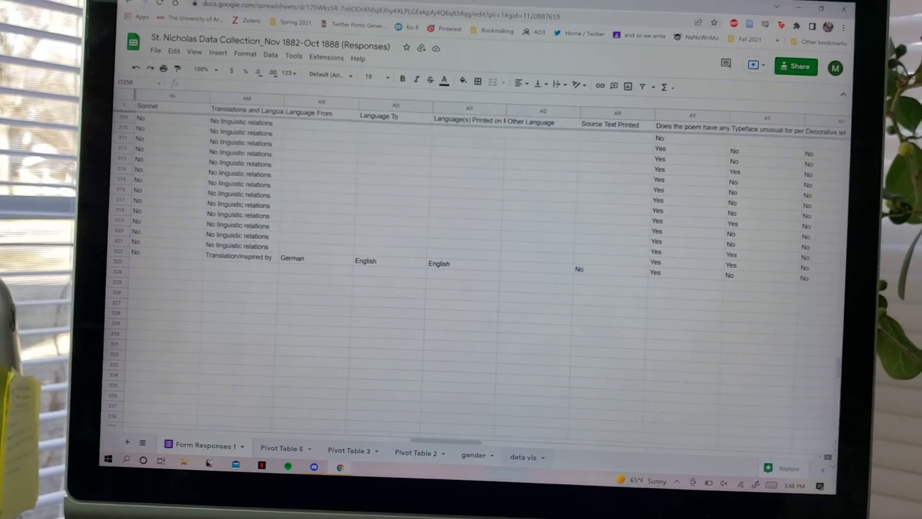
scroll("right", 3)
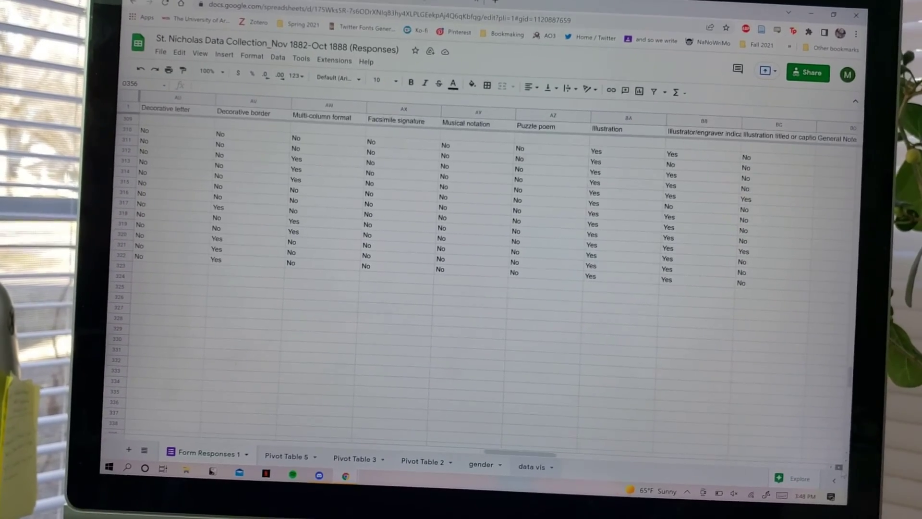
scroll("right", 3)
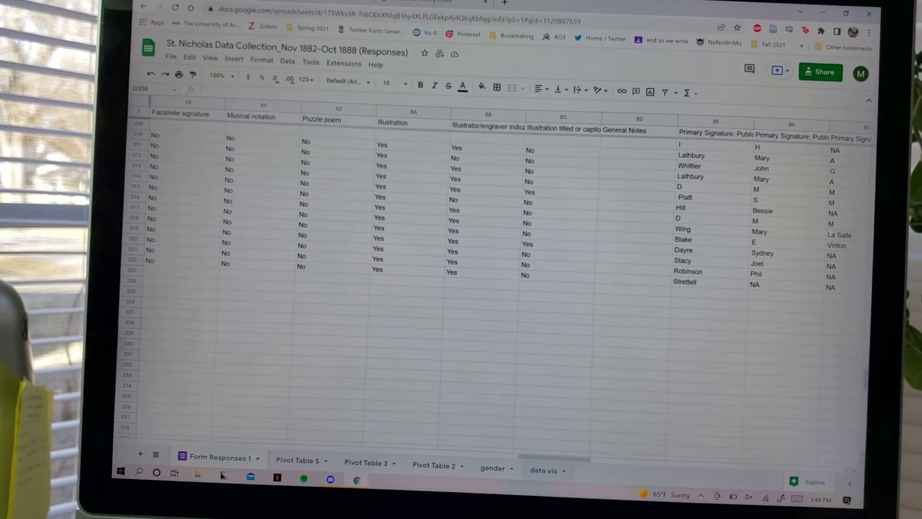